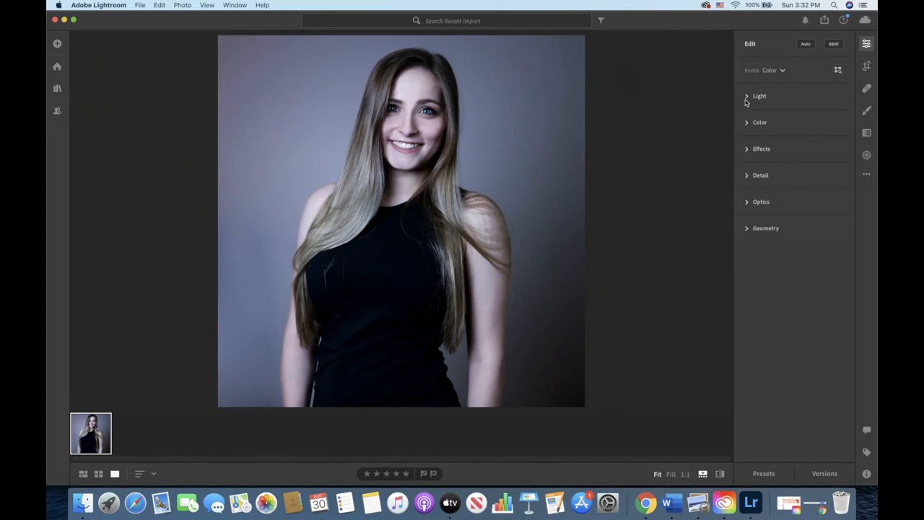
- Adjust Exposure, Contrast, Highlights, Shadows and Temp to give the portrait a warmer, brighter look
{"action": "left_click", "coordinate": [759, 95]}
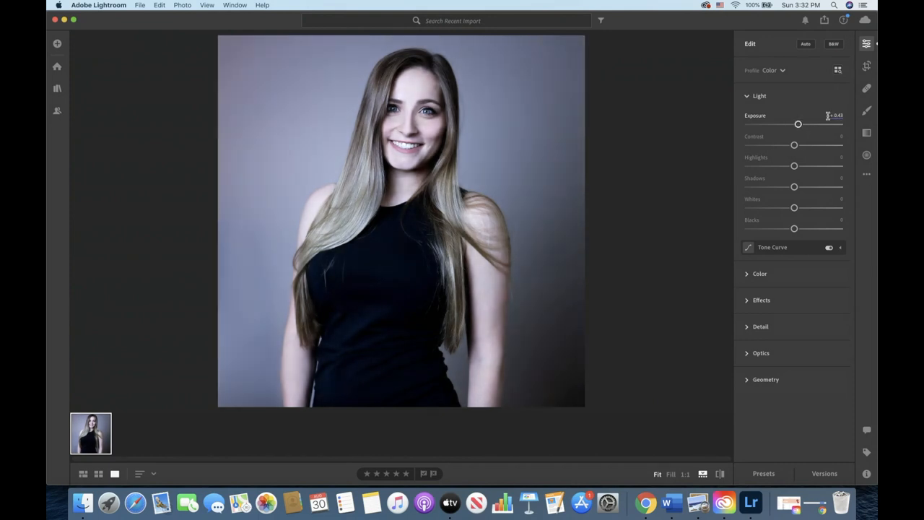
{"action": "left_click_drag", "start_coordinate": [794, 164], "coordinate": [788, 164]}
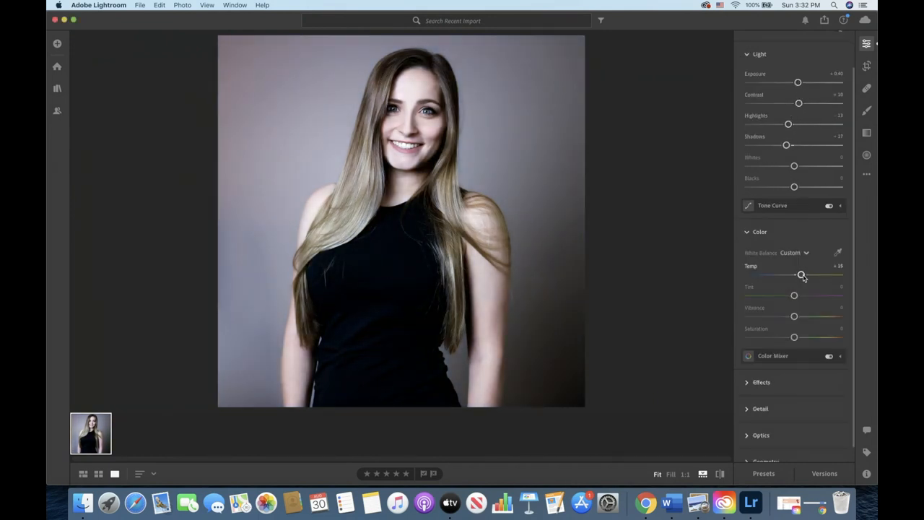
{"action": "scroll", "scroll_direction": "down", "scroll_amount": 3}
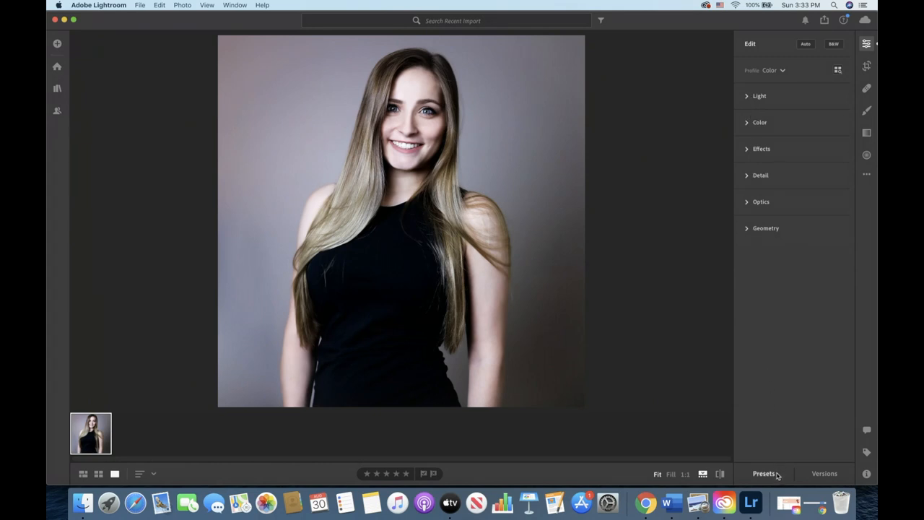
- Create a new user preset from the current edits named 'Demo - Warm' and save it
{"action": "left_click", "coordinate": [763, 473]}
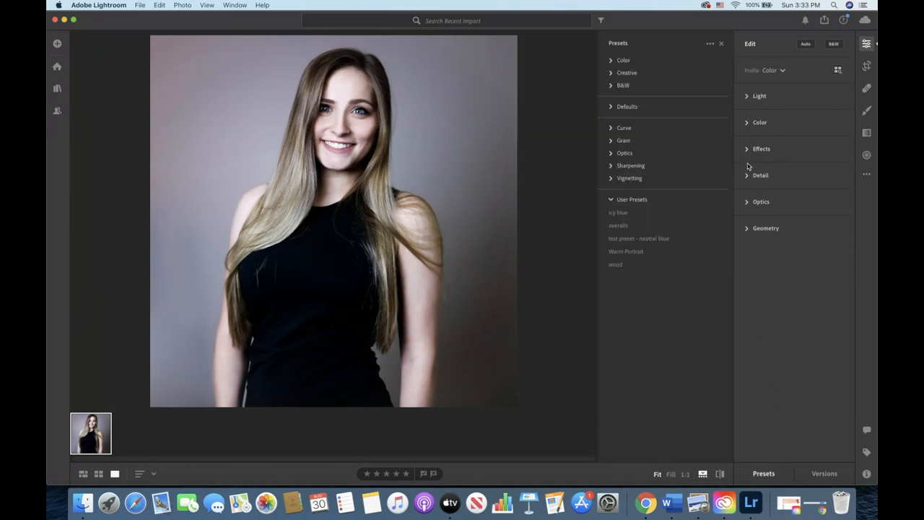
{"action": "left_click", "coordinate": [710, 43]}
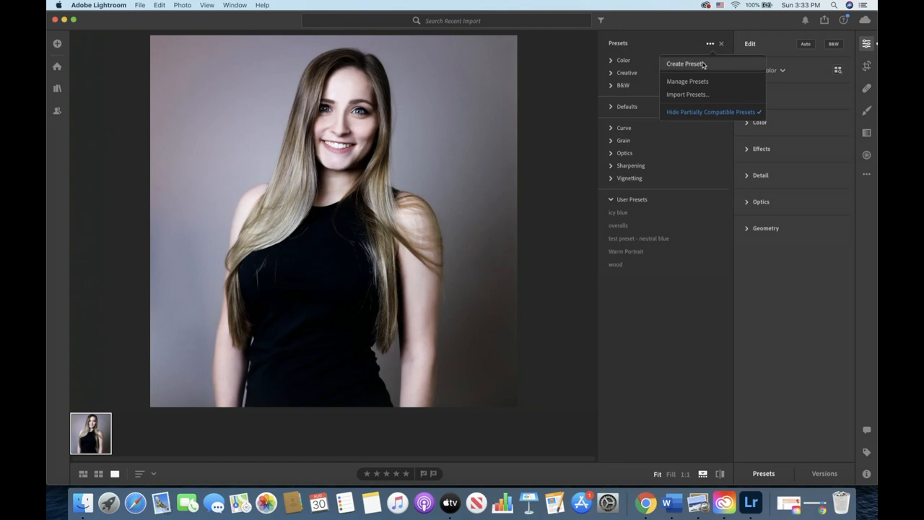
{"action": "left_click", "coordinate": [684, 64]}
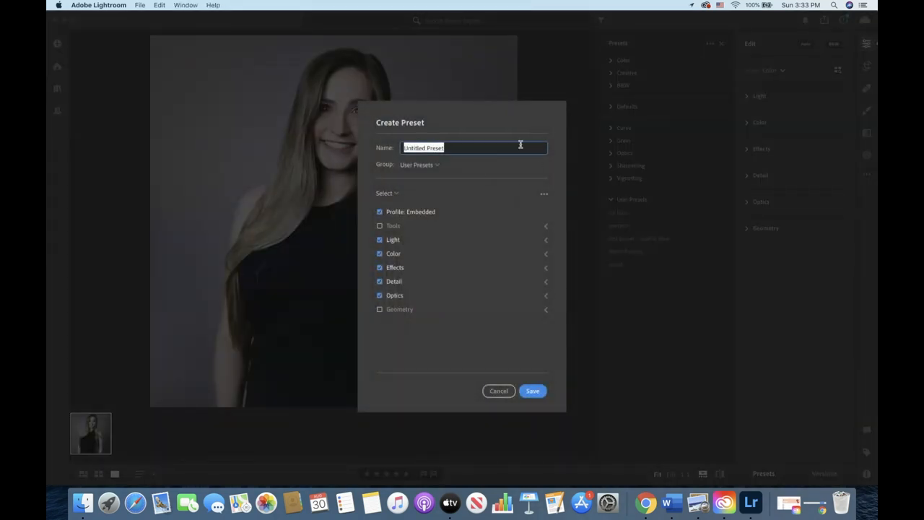
{"action": "type", "text": "Demo - Warm"}
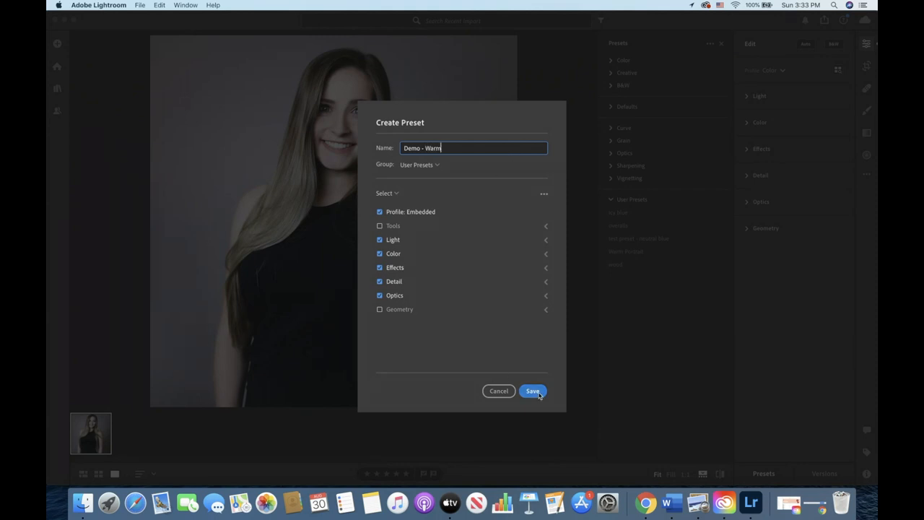
{"action": "left_click", "coordinate": [531, 390]}
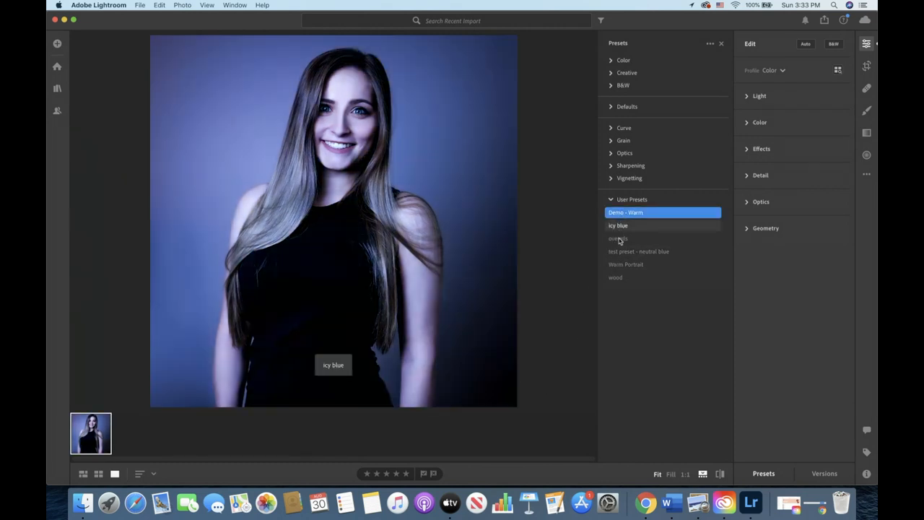
- Export the Demo - Warm preset as an XMP file into the Photos folder
{"action": "left_click", "coordinate": [623, 212]}
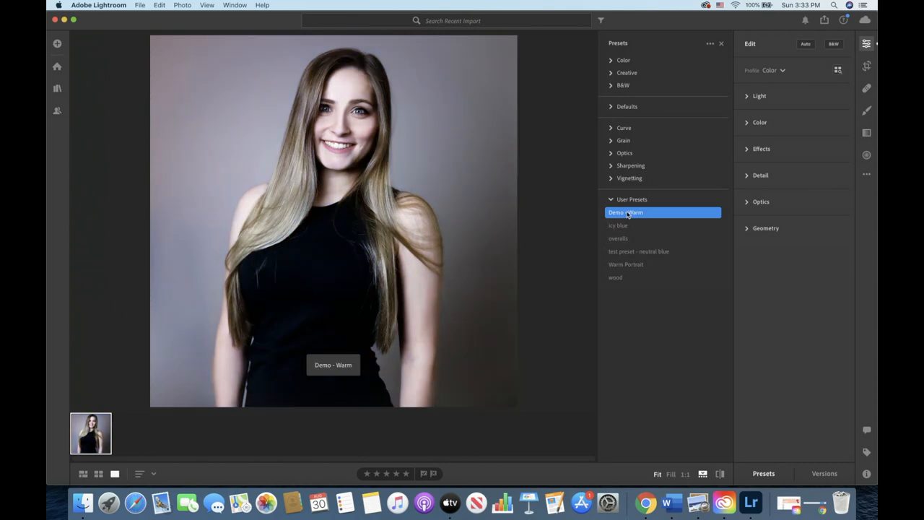
{"action": "right_click", "coordinate": [625, 213]}
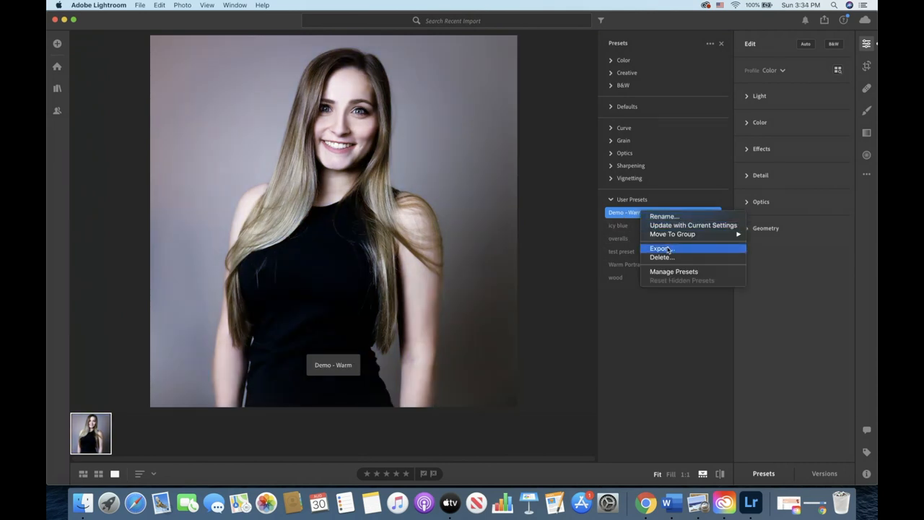
{"action": "left_click", "coordinate": [660, 249]}
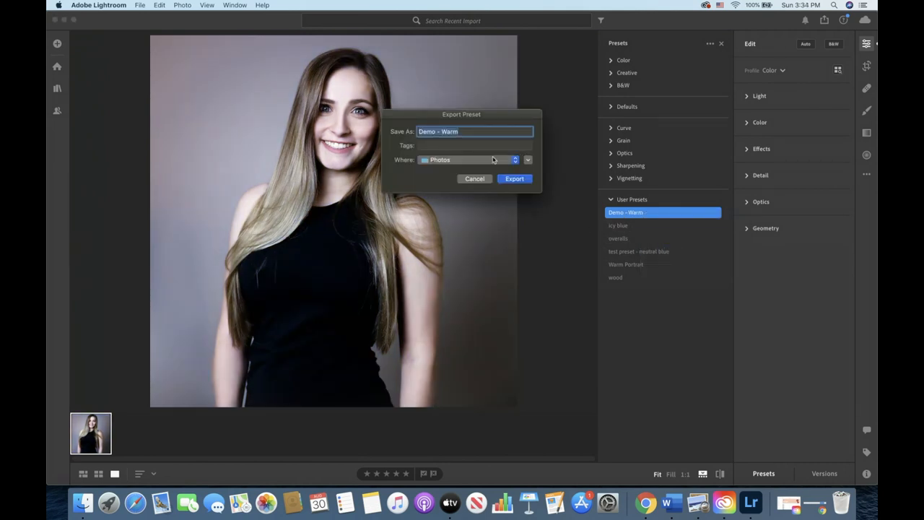
{"action": "left_click", "coordinate": [514, 179]}
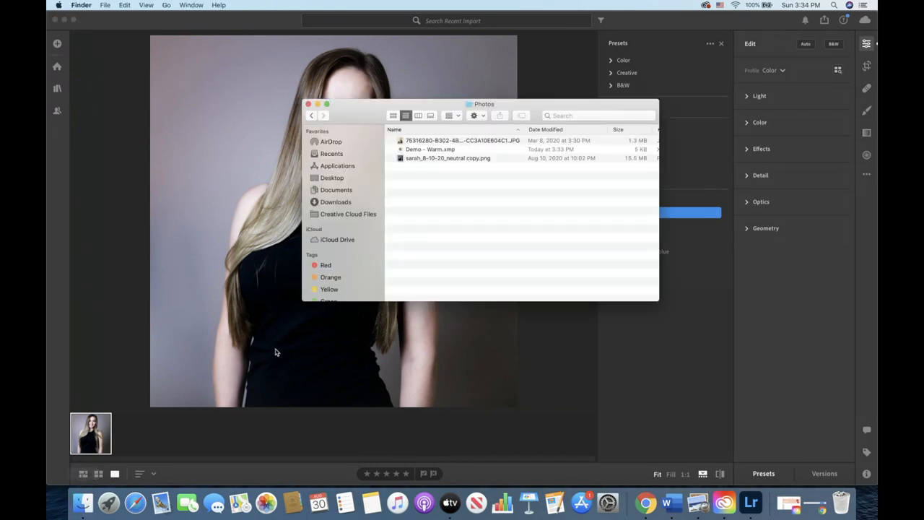
- Close the Finder Photos window and return to the Lightroom portrait
{"action": "left_click", "coordinate": [430, 148]}
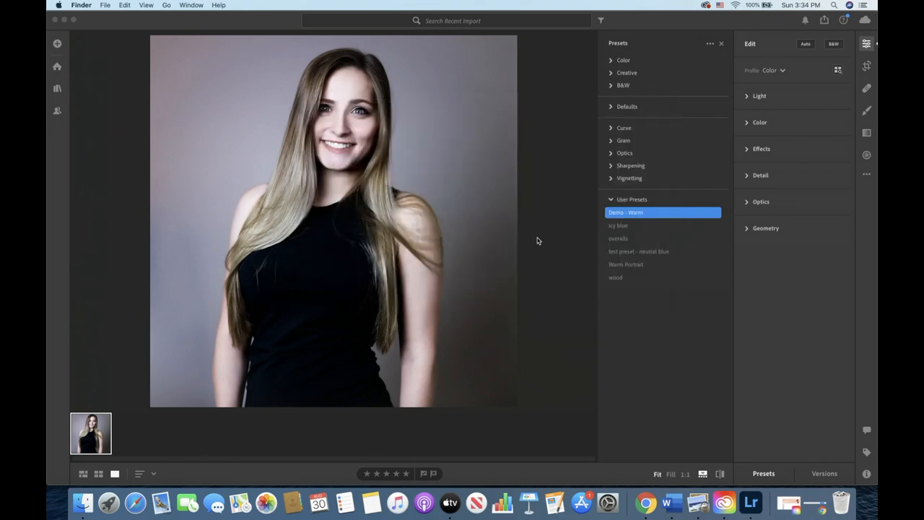
{"action": "mouse_move", "coordinate": [539, 245]}
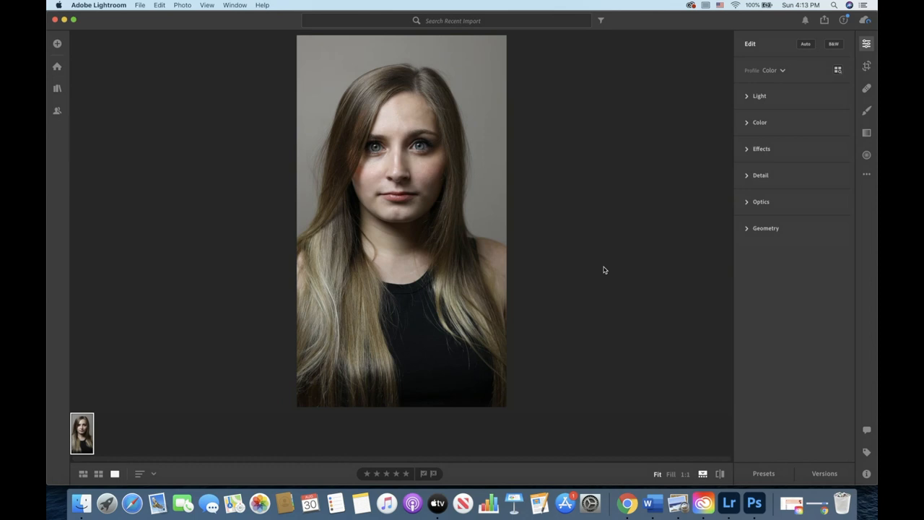
{"action": "mouse_move", "coordinate": [773, 441]}
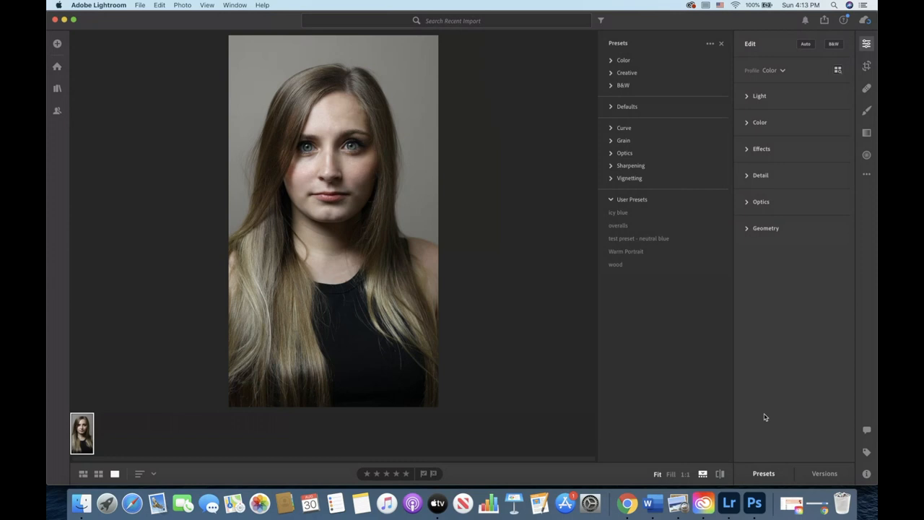
- Import the Demo - Cool and Demo - Warm .xmp files from the Presets folder into User Presets
{"action": "left_click", "coordinate": [710, 43]}
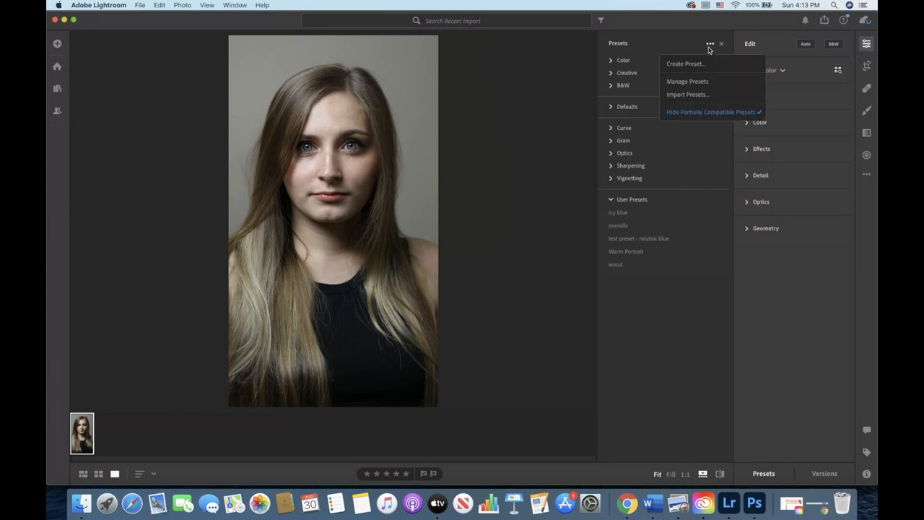
{"action": "left_click", "coordinate": [687, 95]}
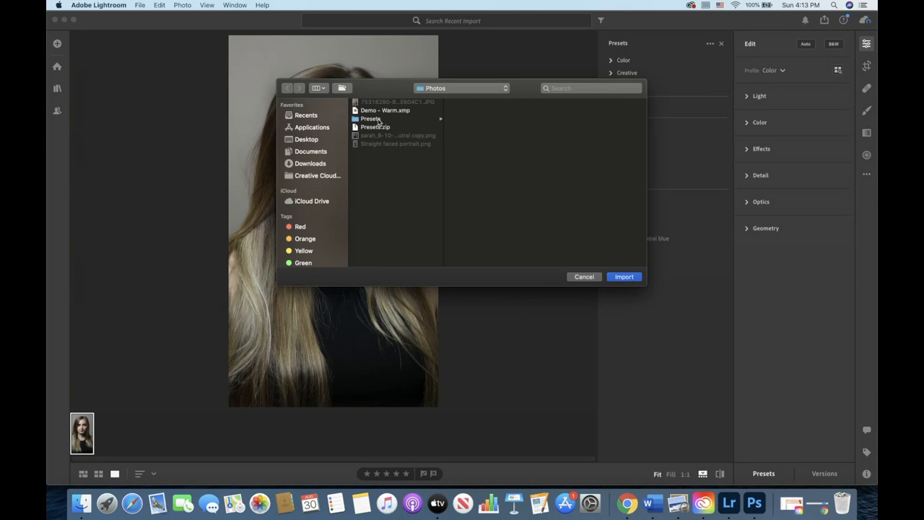
{"action": "left_click", "coordinate": [369, 118]}
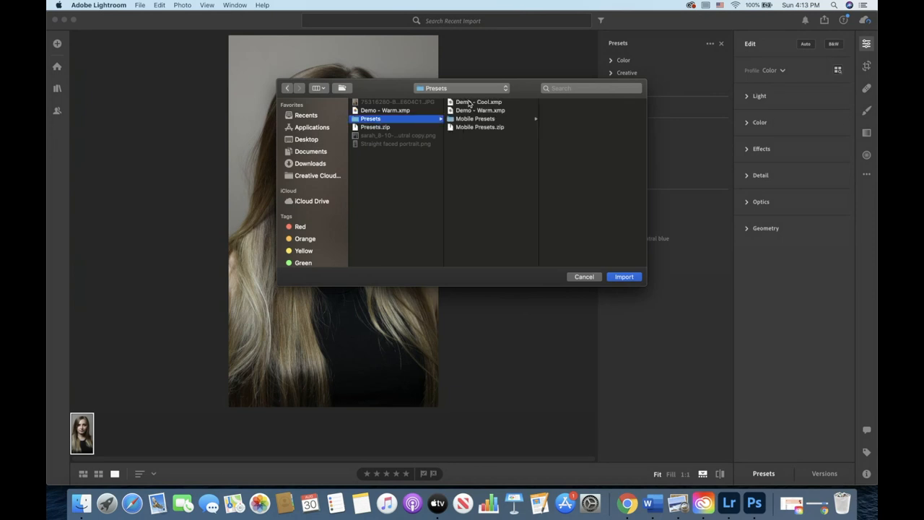
{"action": "left_click", "coordinate": [477, 110]}
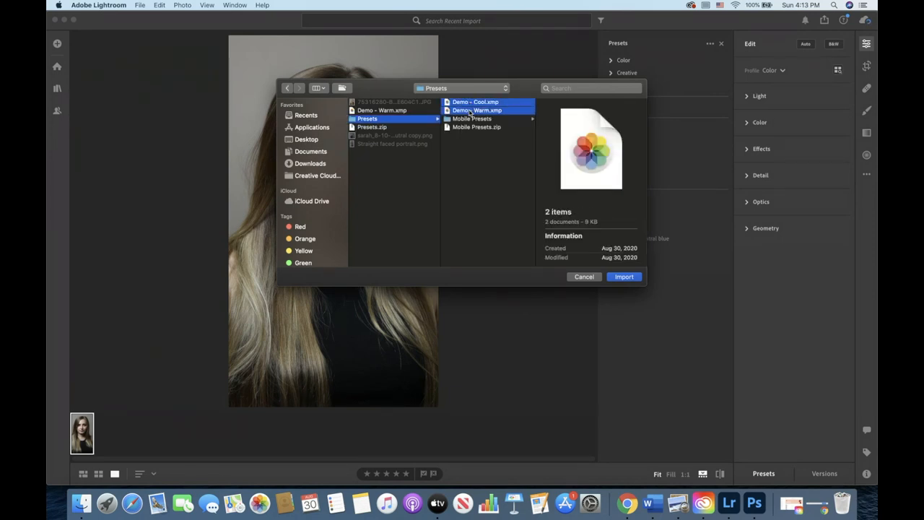
{"action": "left_click", "coordinate": [623, 277]}
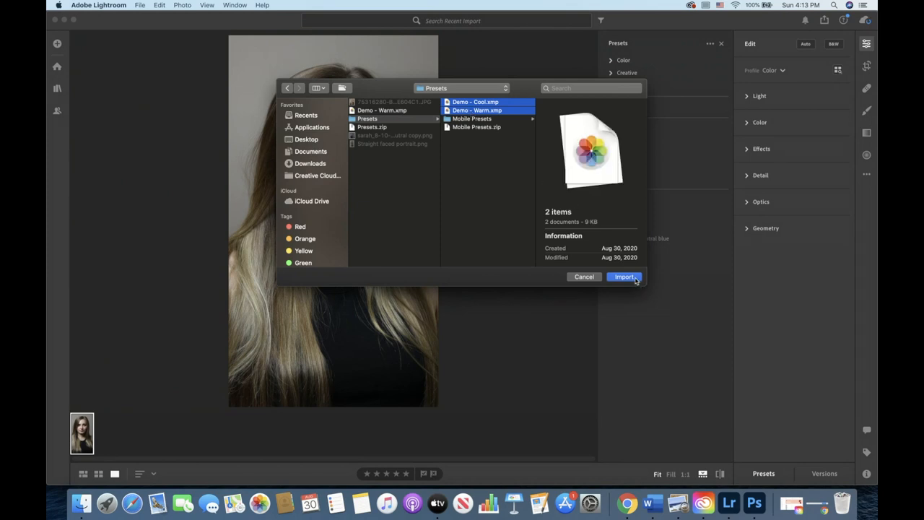
{"action": "left_click", "coordinate": [623, 277]}
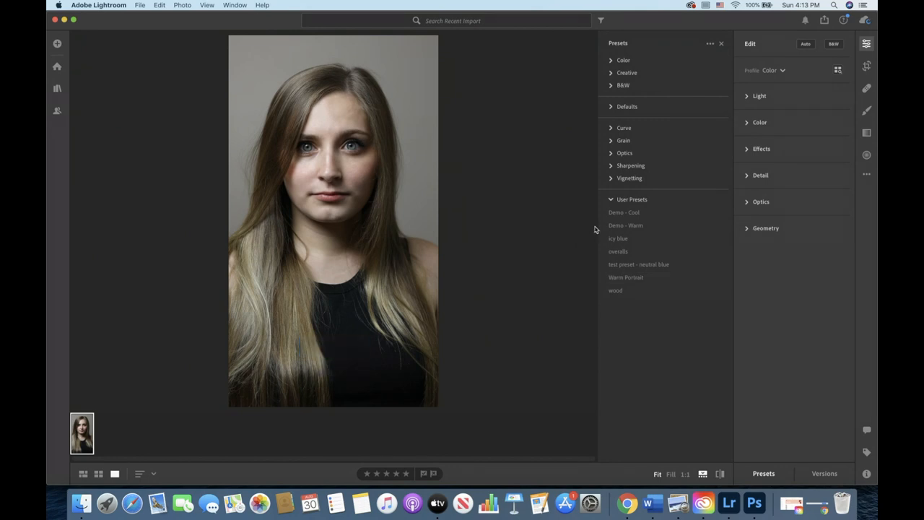
{"action": "mouse_move", "coordinate": [610, 216]}
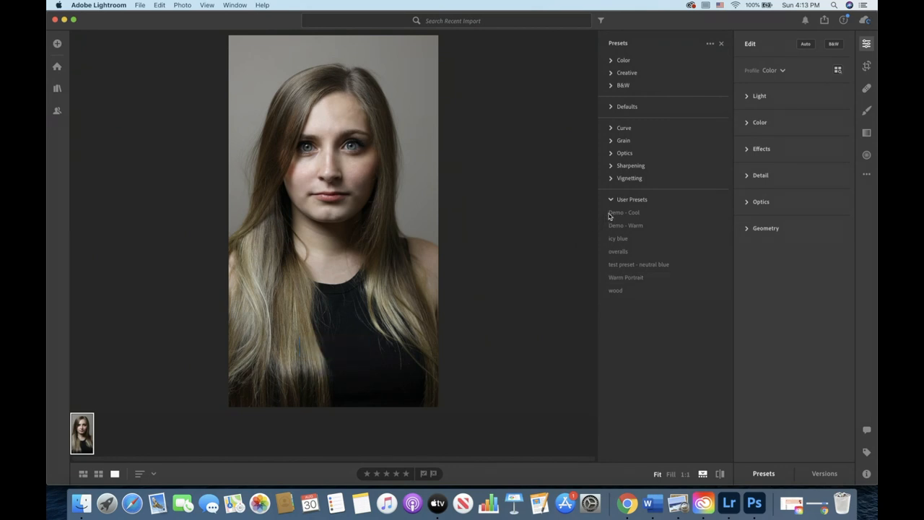
{"action": "left_click", "coordinate": [623, 211]}
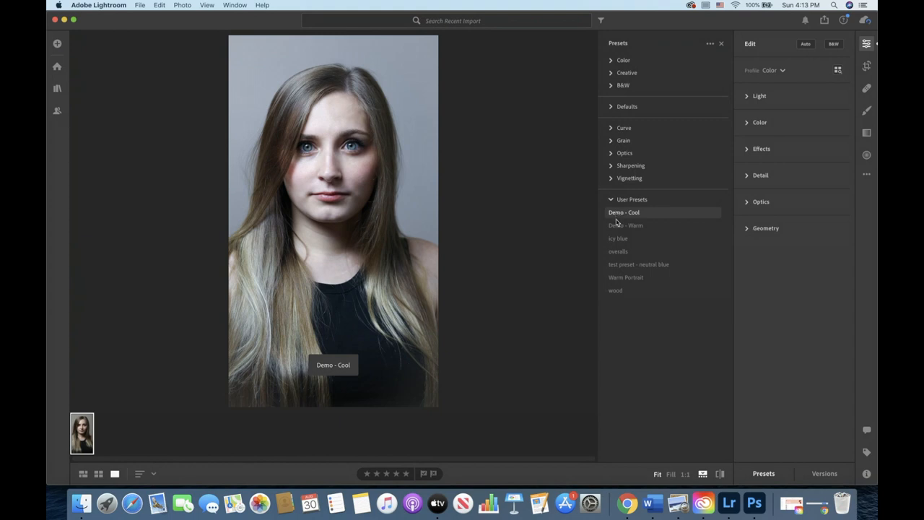
{"action": "left_click", "coordinate": [625, 225]}
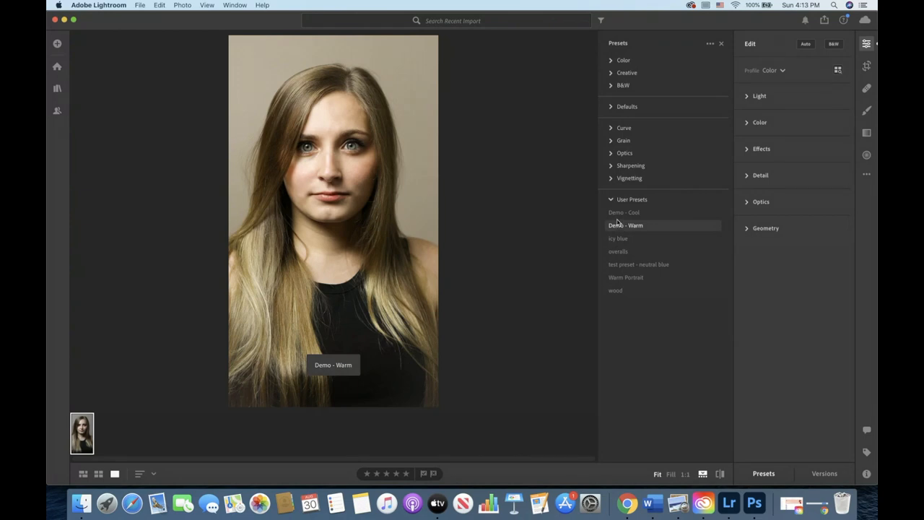
{"action": "left_click", "coordinate": [624, 210]}
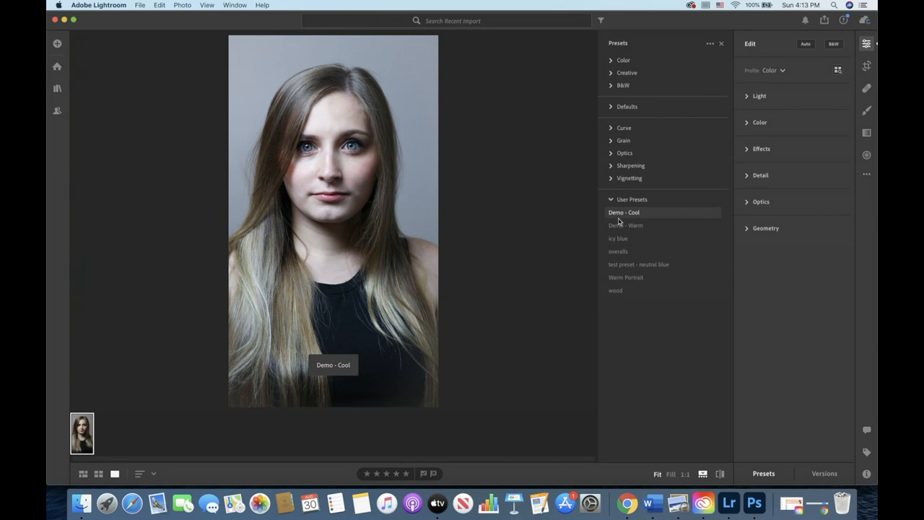
{"action": "left_click", "coordinate": [626, 225]}
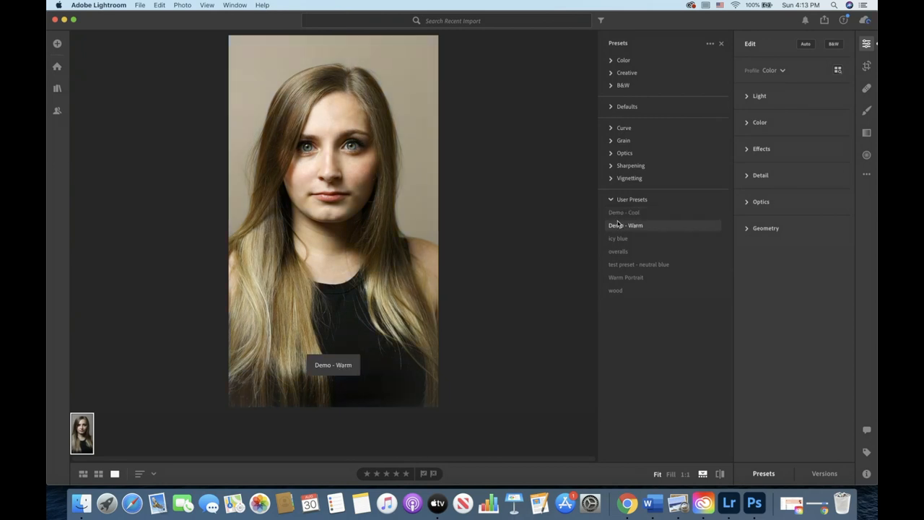
{"action": "left_click", "coordinate": [625, 225]}
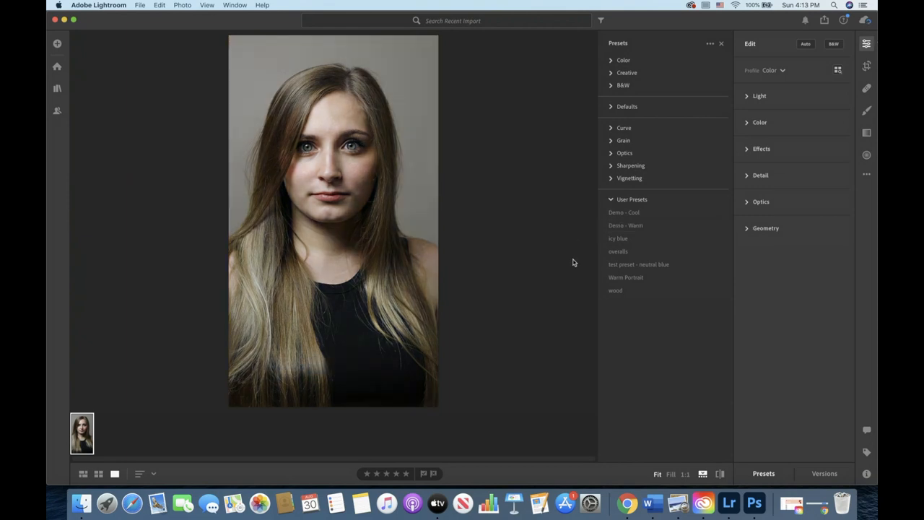
- Export the warm portrait as a DNG with custom name 'Mobile Preset - Warm'
{"action": "left_click", "coordinate": [625, 226]}
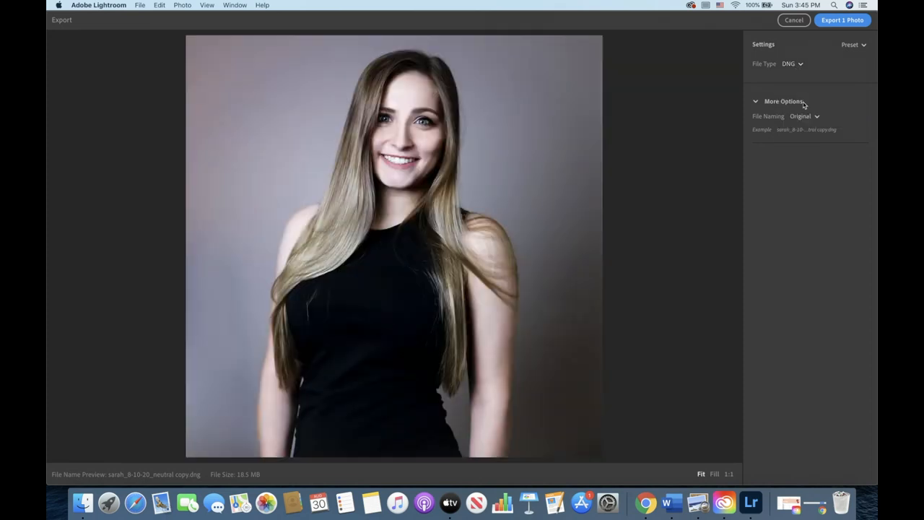
{"action": "left_click", "coordinate": [803, 115]}
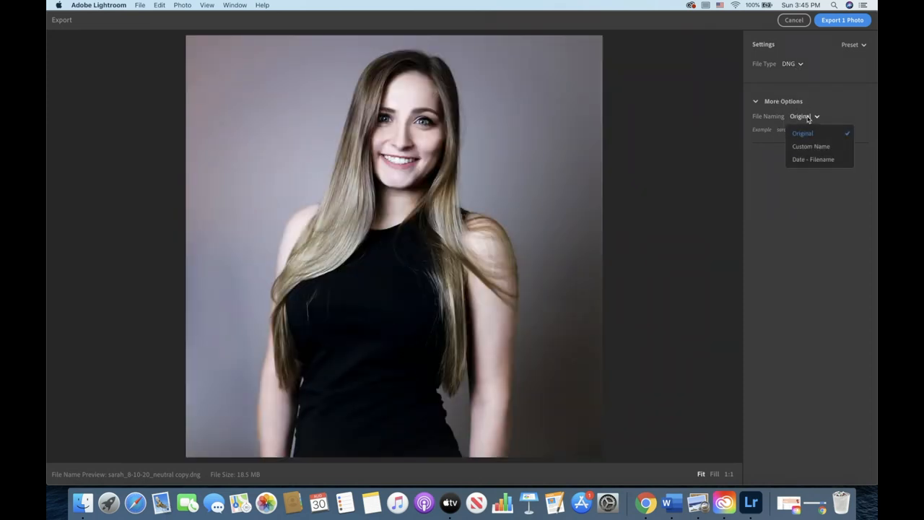
{"action": "left_click", "coordinate": [811, 146]}
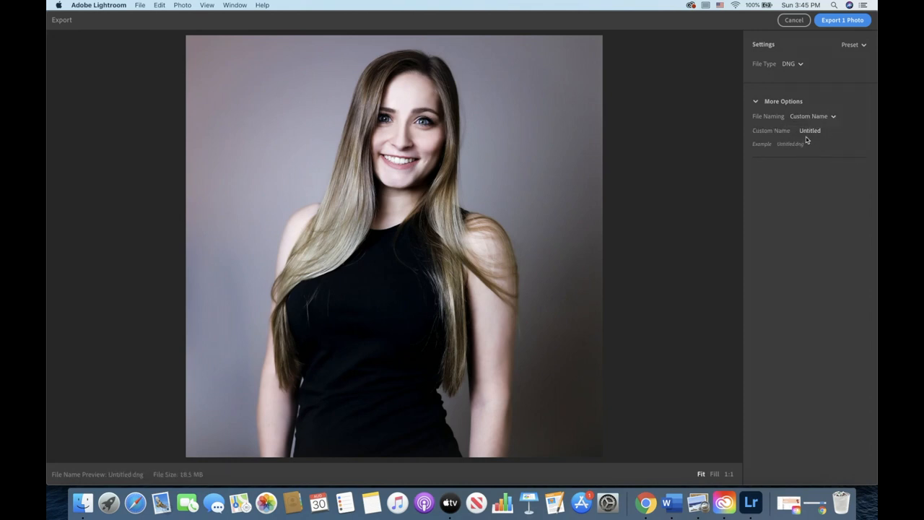
{"action": "left_click", "coordinate": [816, 130]}
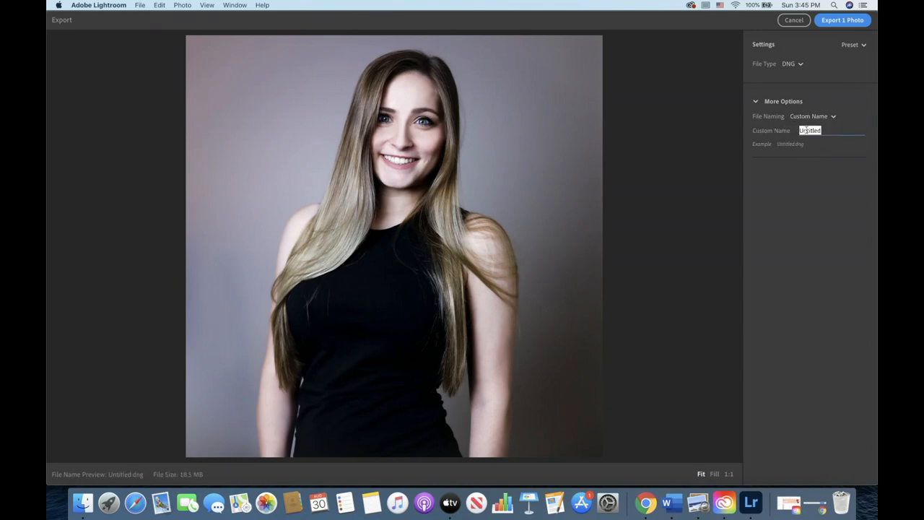
{"action": "type", "text": "M"}
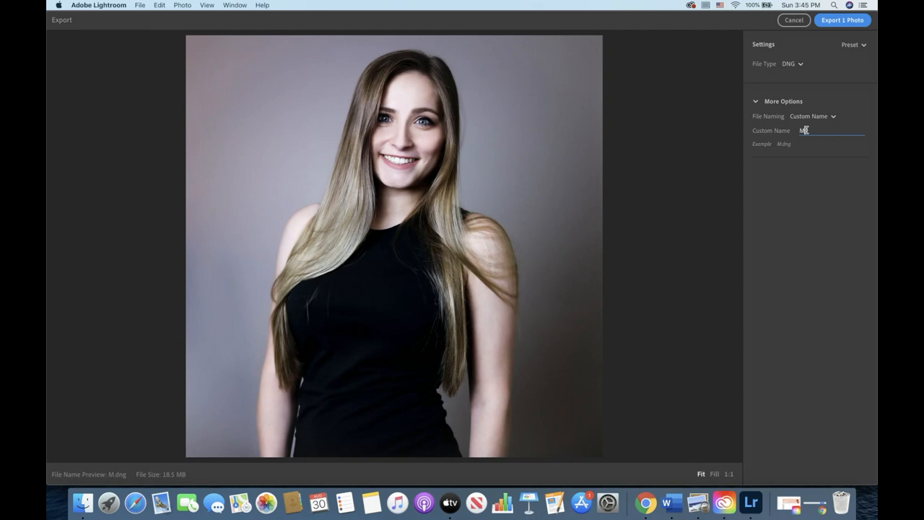
{"action": "type", "text": "obile Preset -"}
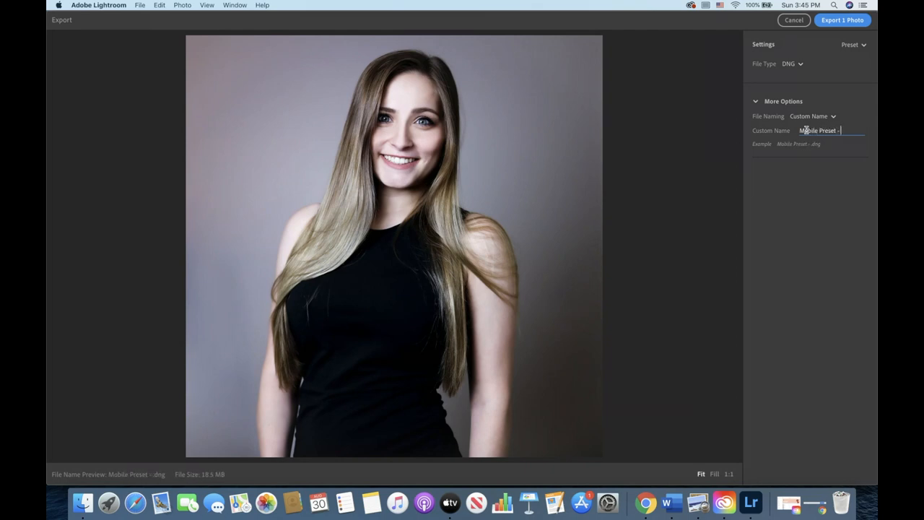
{"action": "type", "text": "Warm"}
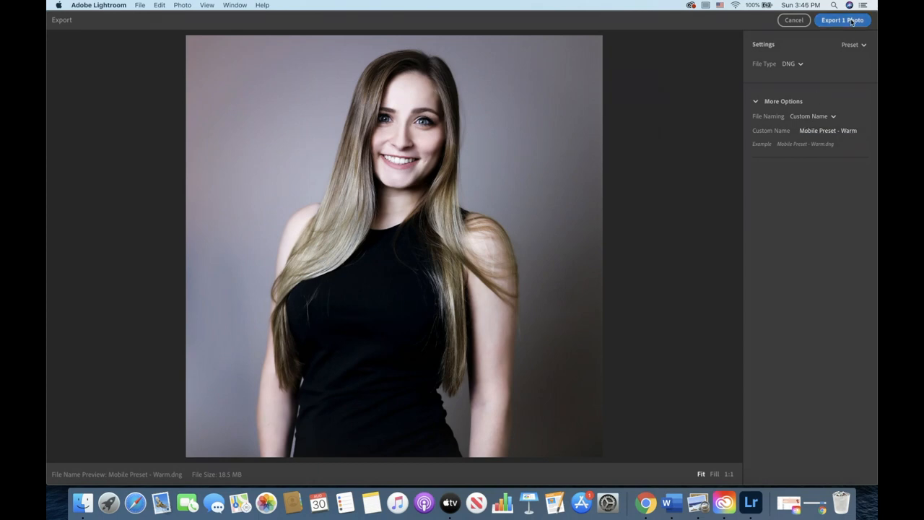
{"action": "left_click", "coordinate": [842, 20]}
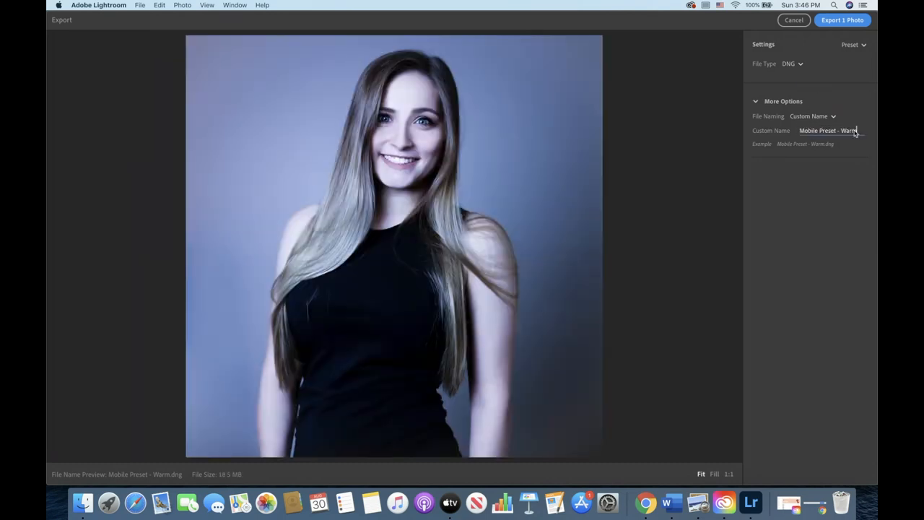
- Export the cool portrait as a DNG with custom name 'Mobile Preset - Cool'
{"action": "type", "text": "Cool"}
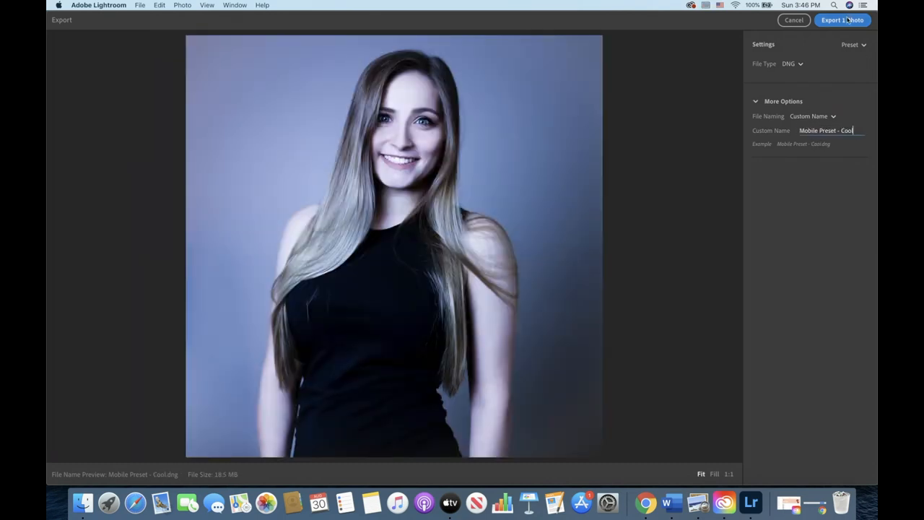
{"action": "left_click", "coordinate": [841, 21]}
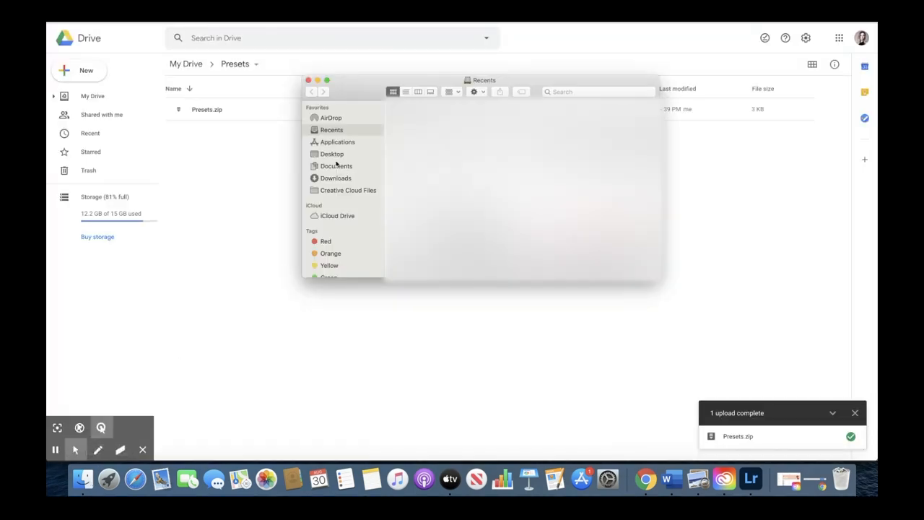
- Compress the Mobile Presets folder of exported DNGs into Mobile Presets.zip
{"action": "left_click", "coordinate": [335, 165]}
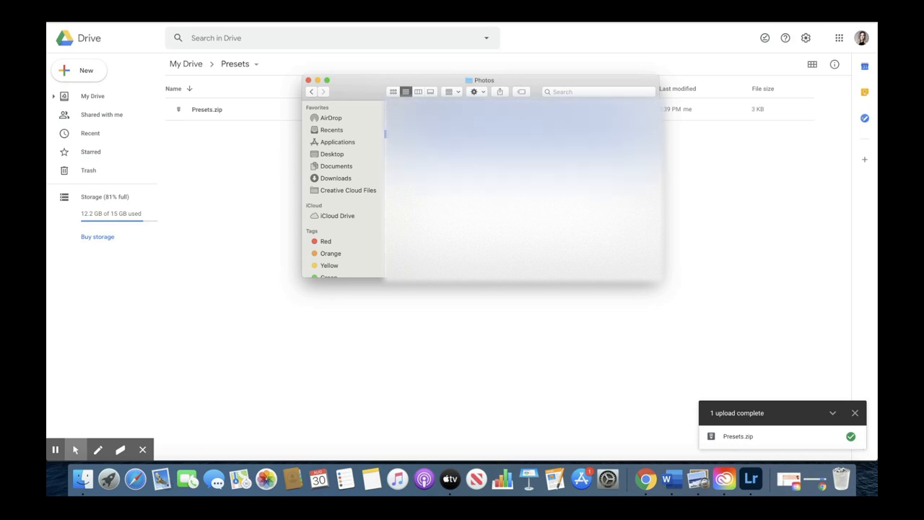
{"action": "right_click", "coordinate": [424, 134]}
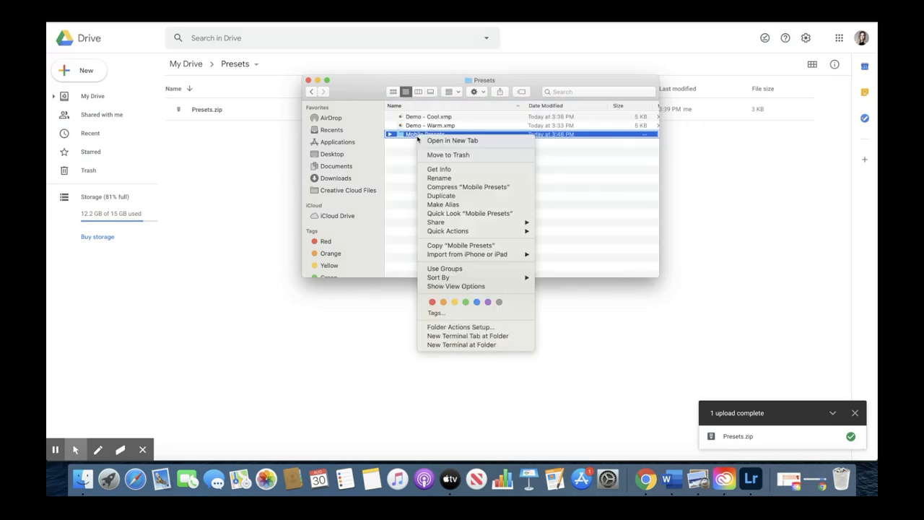
{"action": "mouse_move", "coordinate": [468, 186]}
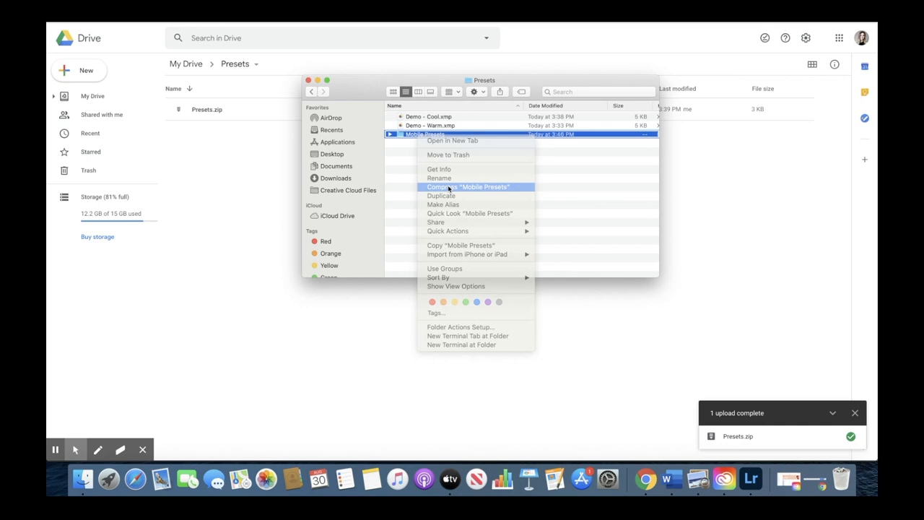
{"action": "left_click", "coordinate": [468, 186]}
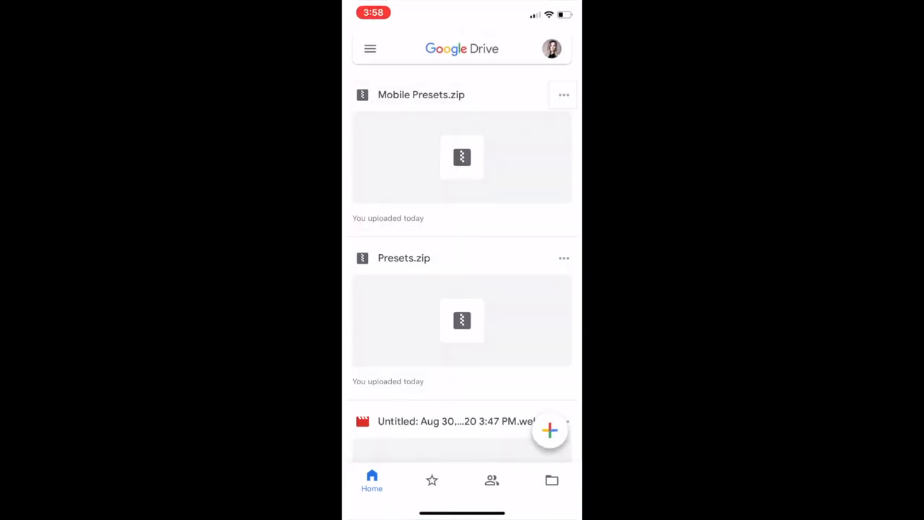
- Send a copy of Mobile Presets.zip from Google Drive to Files, saved in On My iPhone > Presets
{"action": "left_click", "coordinate": [563, 96]}
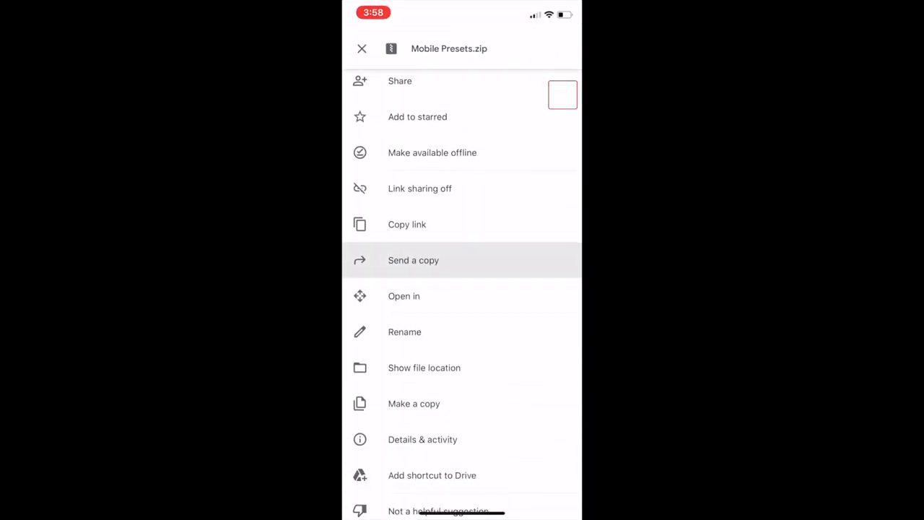
{"action": "left_click", "coordinate": [413, 260]}
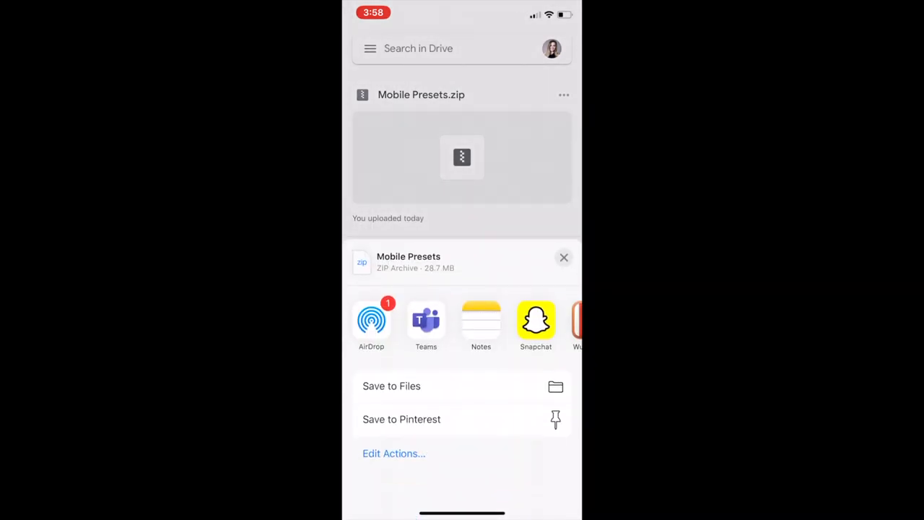
{"action": "left_click", "coordinate": [391, 385]}
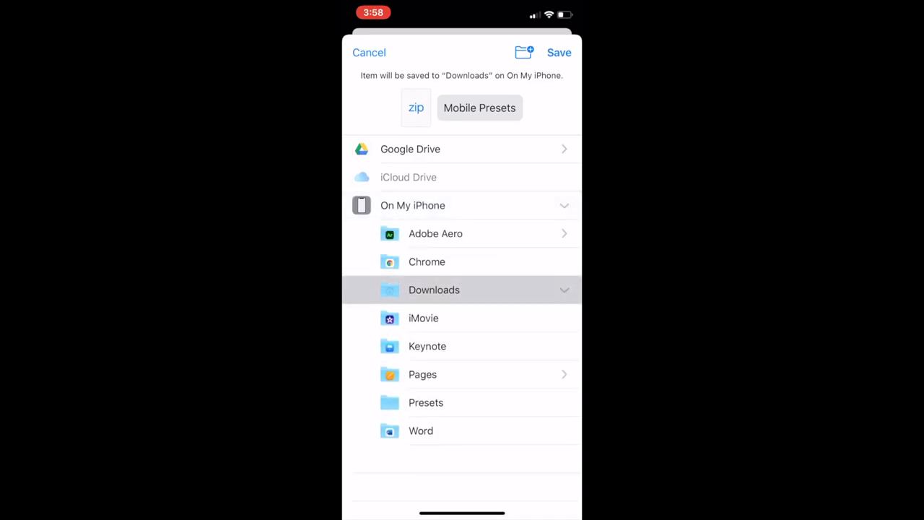
{"action": "left_click", "coordinate": [426, 401]}
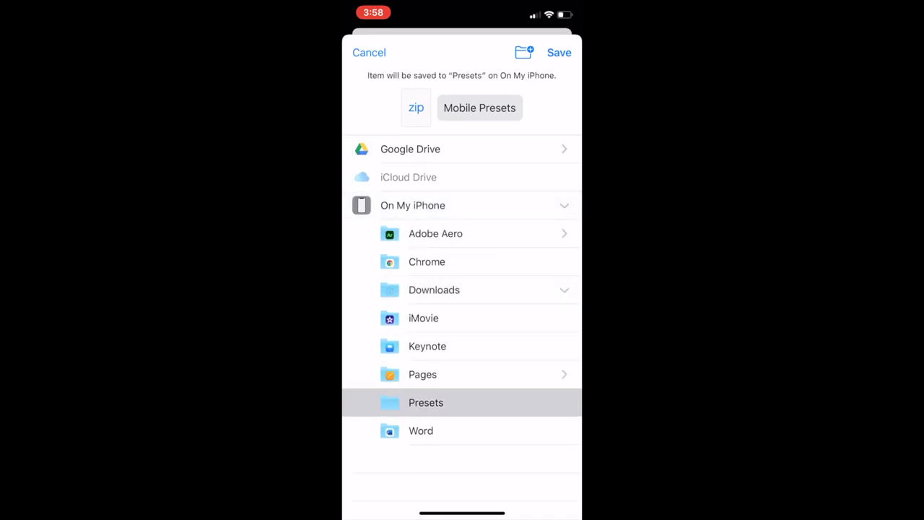
{"action": "left_click", "coordinate": [559, 52]}
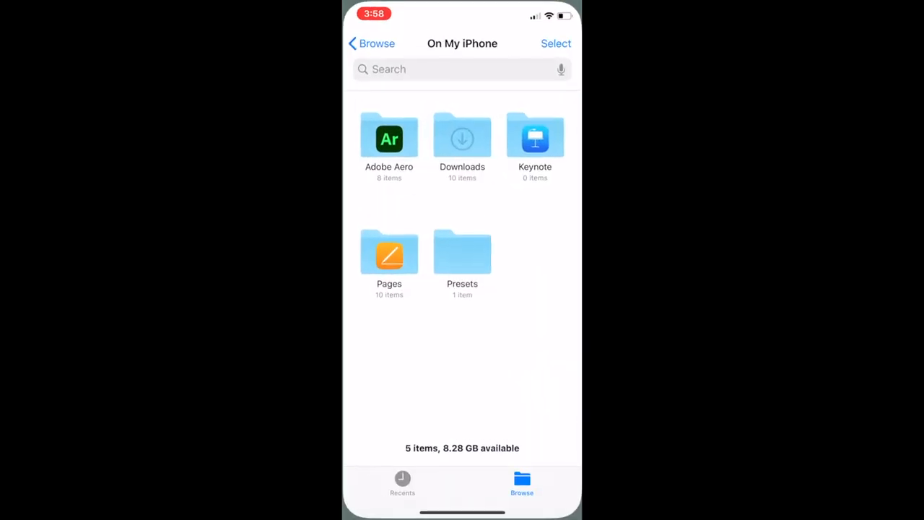
- Extract Mobile Presets.zip in the Presets folder and open the resulting Mobile Presets folder
{"action": "left_click", "coordinate": [462, 252]}
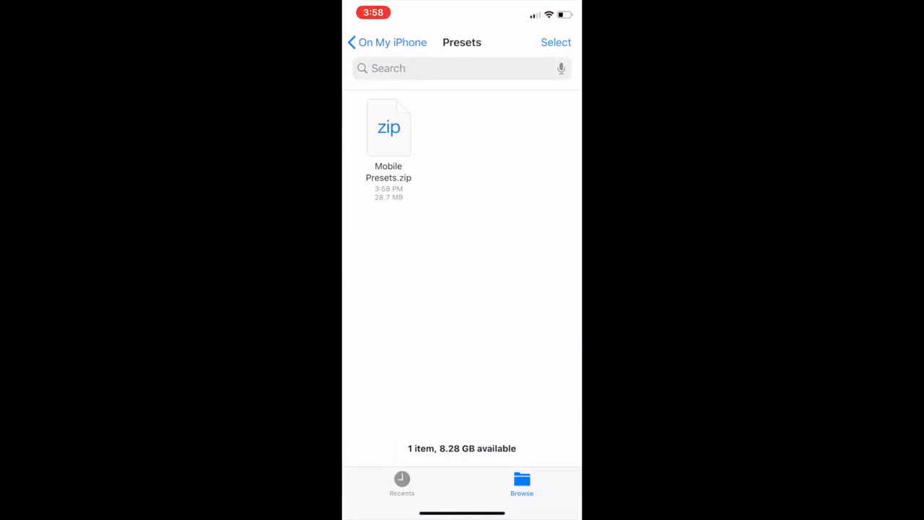
{"action": "left_click", "coordinate": [388, 127]}
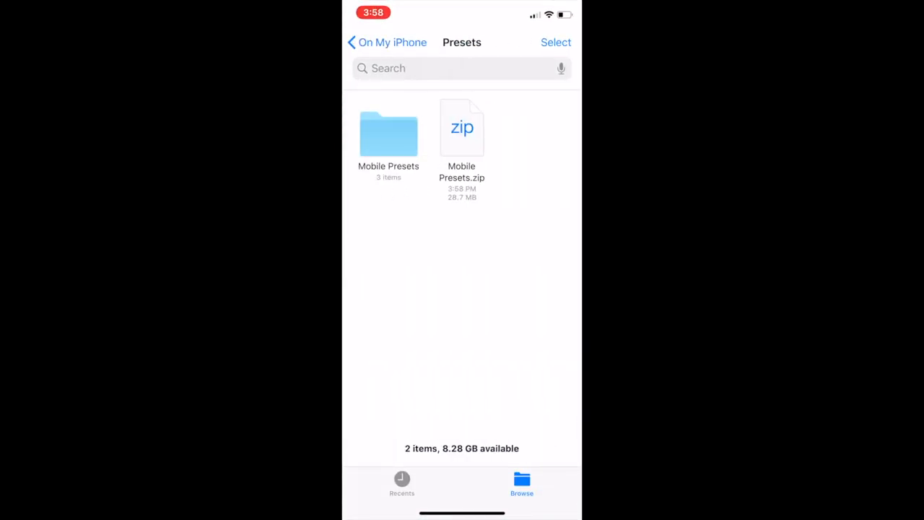
{"action": "left_click", "coordinate": [388, 133]}
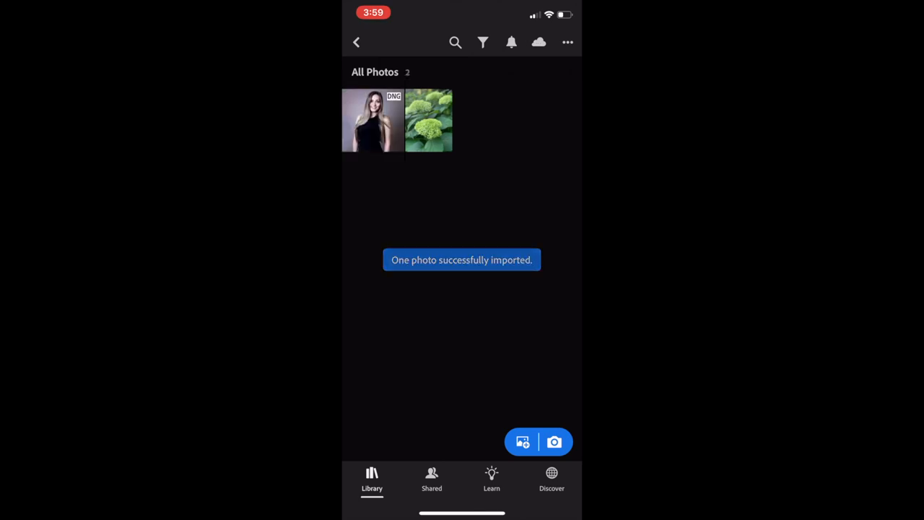
- Add the remaining preset DNG from Files into All Photos and open an imported portrait for editing
{"action": "left_click", "coordinate": [523, 442]}
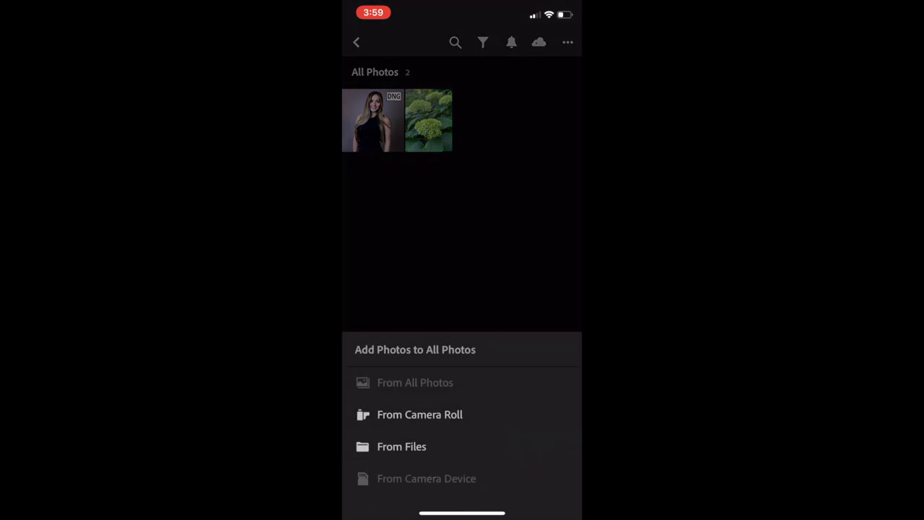
{"action": "left_click", "coordinate": [402, 446]}
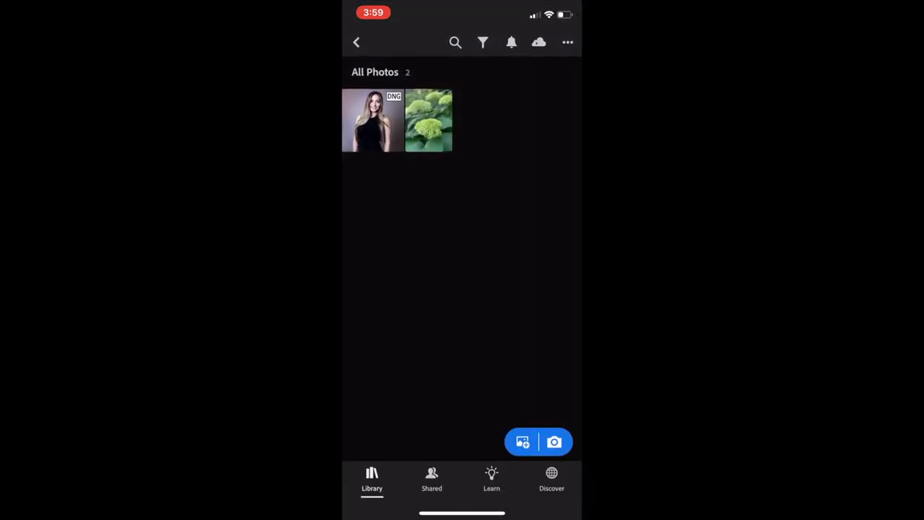
{"action": "left_click", "coordinate": [523, 442]}
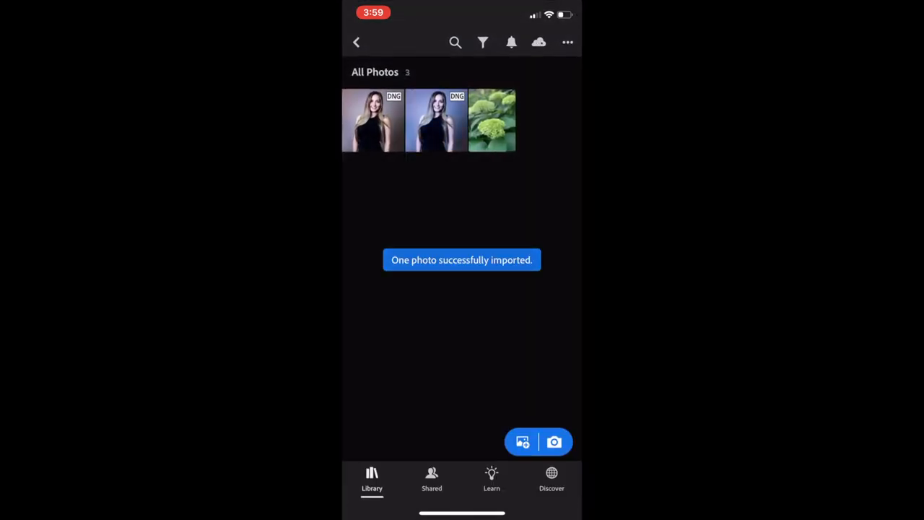
{"action": "left_click", "coordinate": [566, 42]}
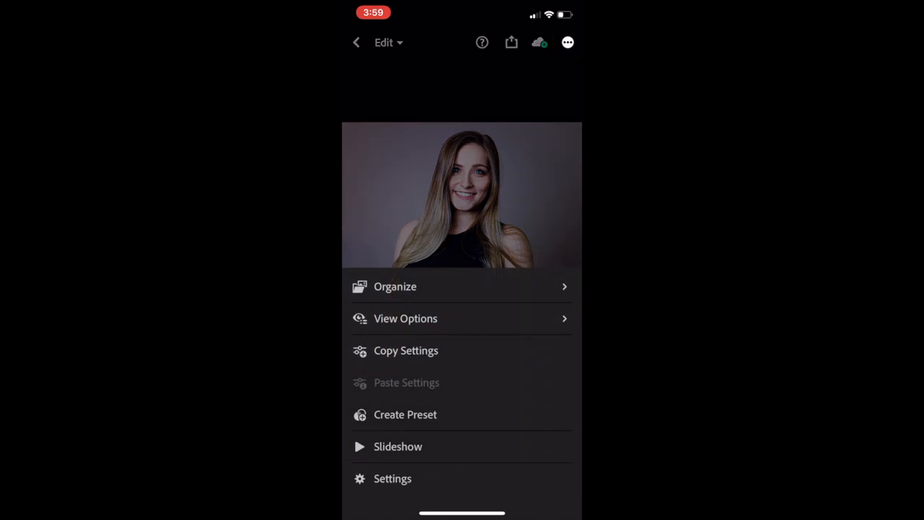
- Save a 'Mobile - Warm' preset from the warm DNG, then a 'Mobile - Cool' preset from the cool DNG
{"action": "left_click", "coordinate": [405, 413]}
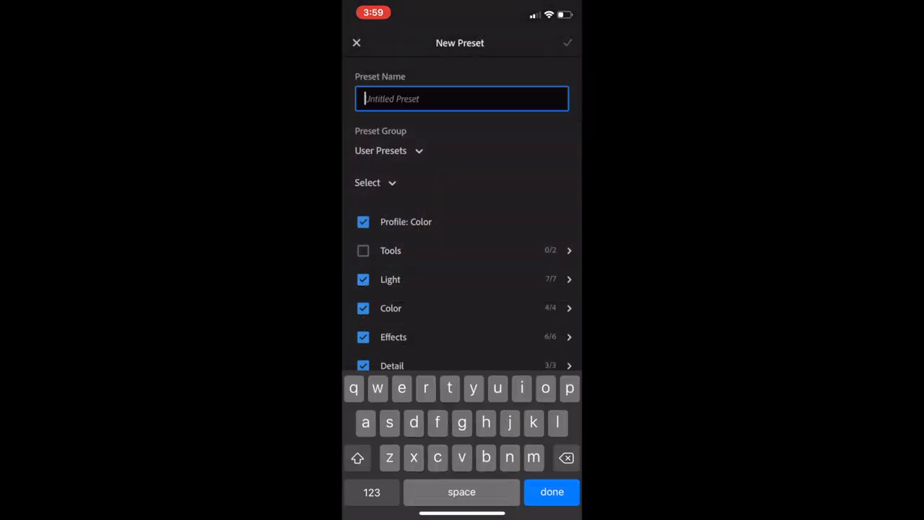
{"action": "type", "text": "mob"}
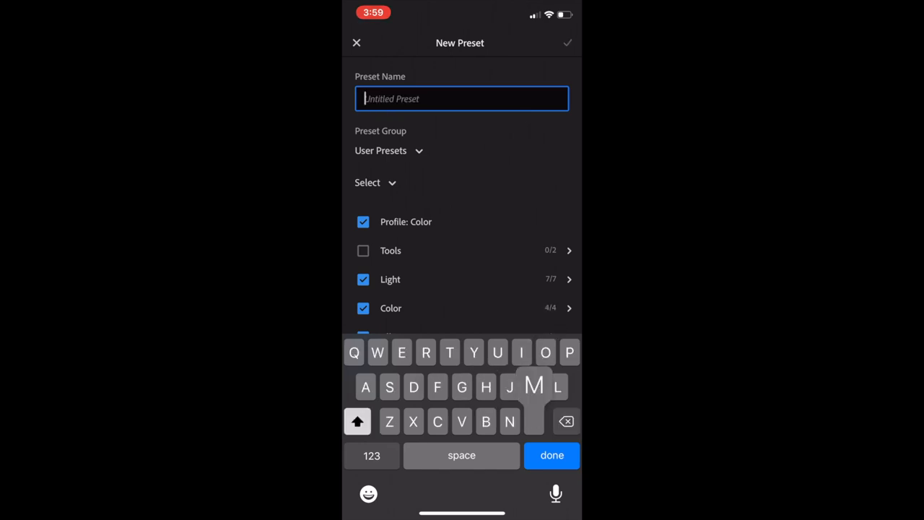
{"action": "type", "text": "Mobile - Warm"}
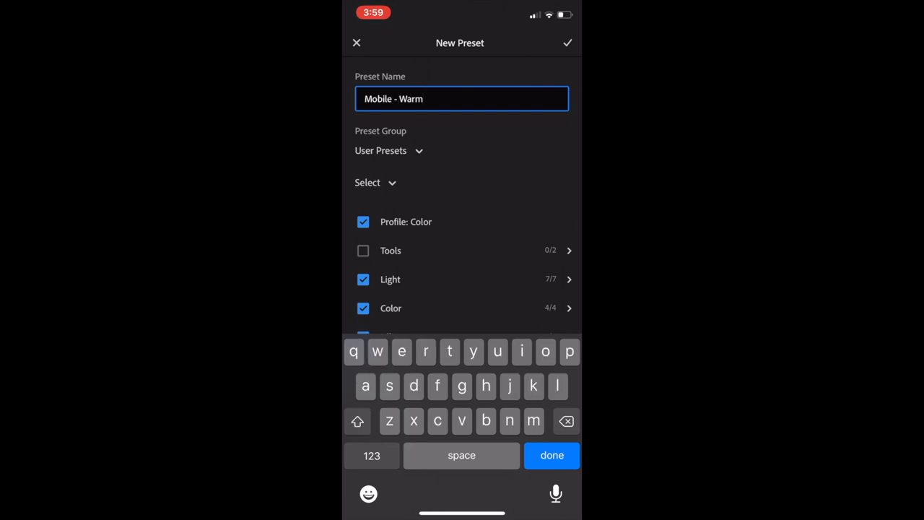
{"action": "left_click", "coordinate": [568, 43]}
{"action": "type", "text": "Cool"}
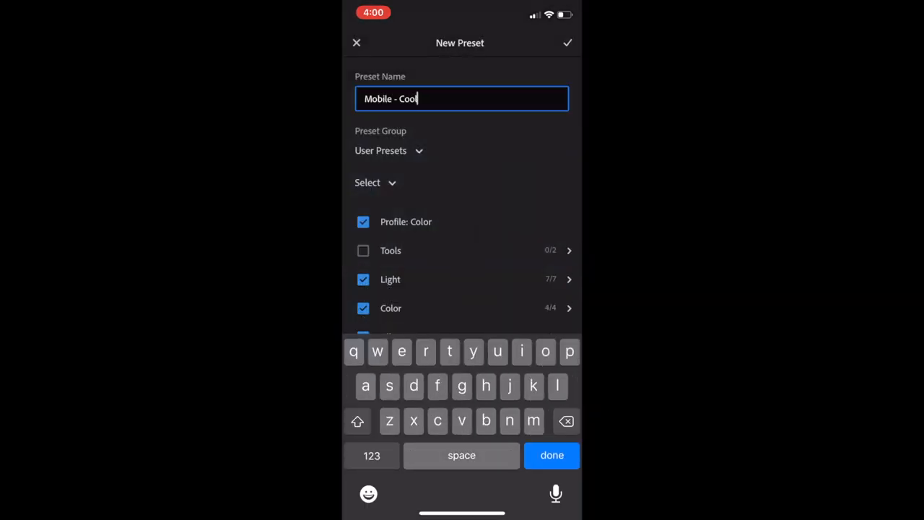
{"action": "left_click", "coordinate": [568, 42]}
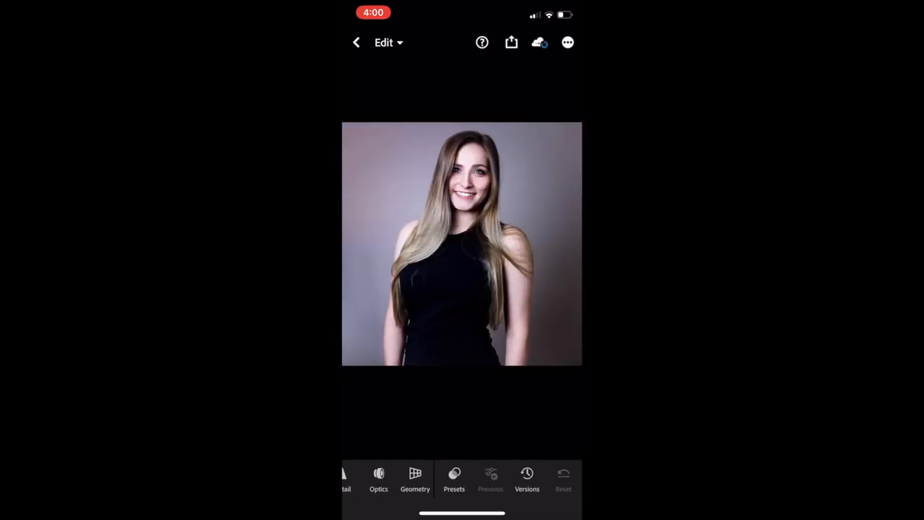
- From User Presets, apply Mobile - Cool to the portrait for a blue tone
{"action": "scroll", "scroll_direction": "left", "scroll_amount": 3}
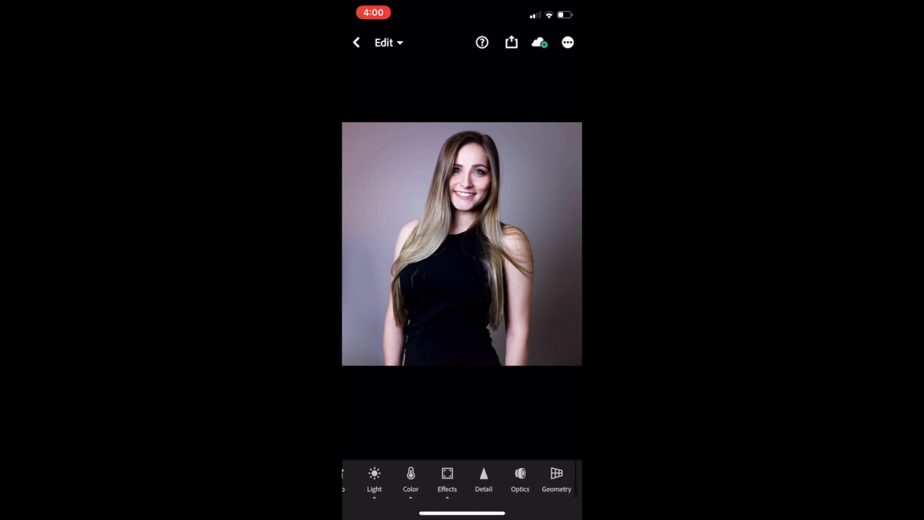
{"action": "scroll", "scroll_direction": "left", "scroll_amount": 3}
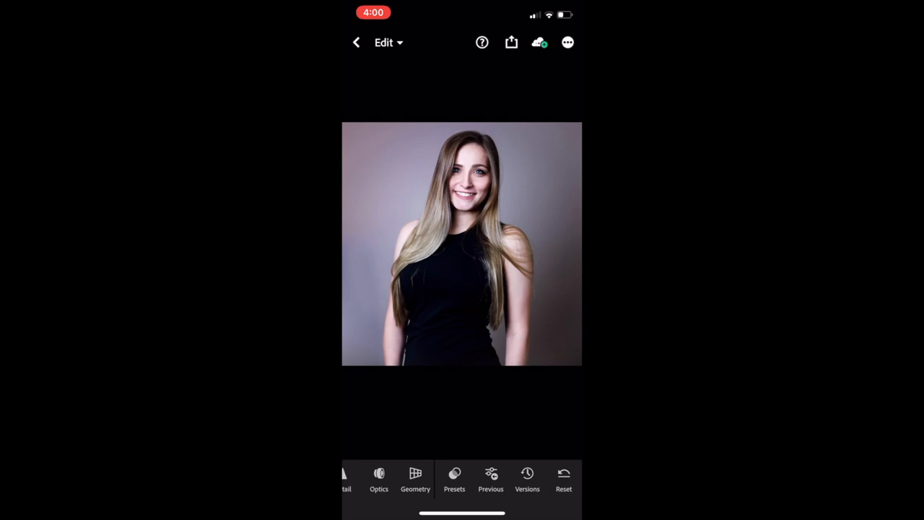
{"action": "left_click", "coordinate": [454, 479]}
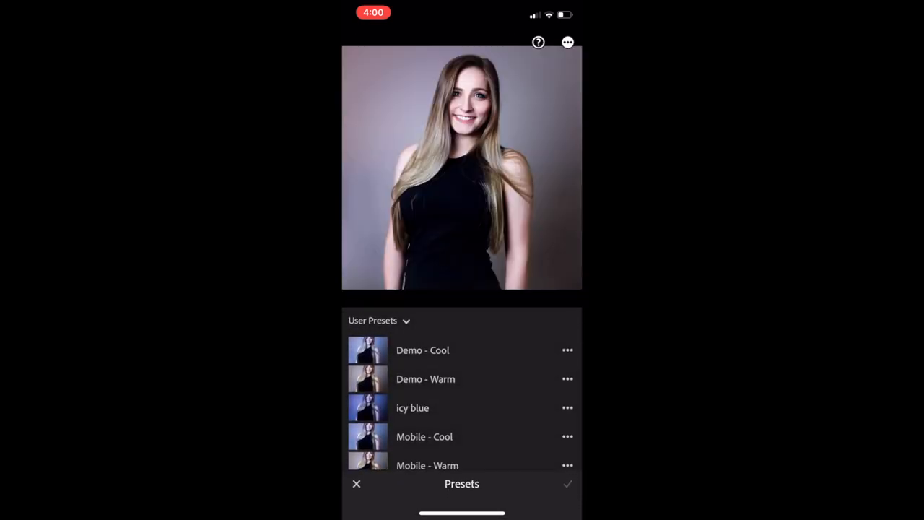
{"action": "scroll", "scroll_direction": "down", "scroll_amount": 3}
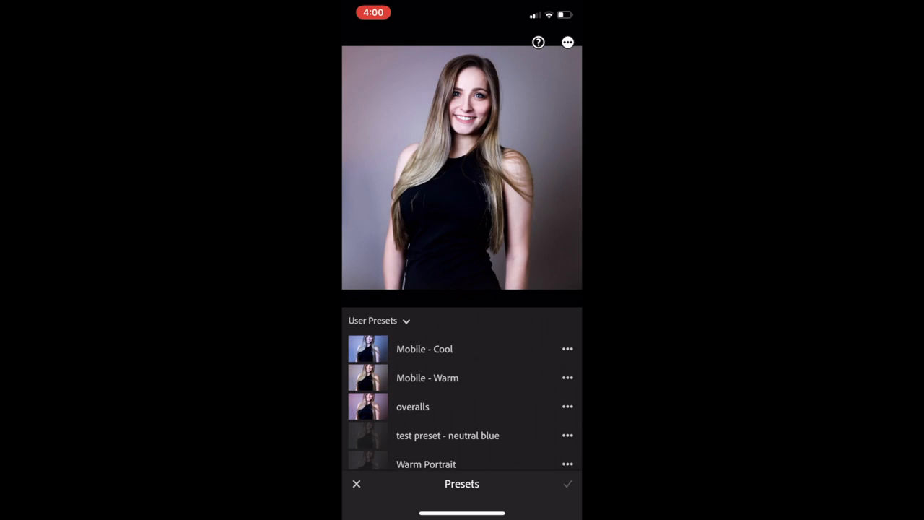
{"action": "left_click", "coordinate": [424, 347]}
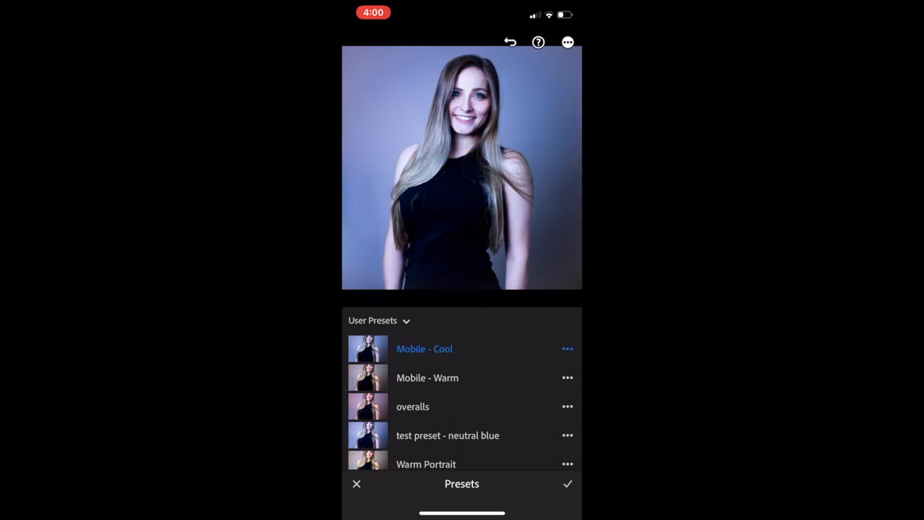